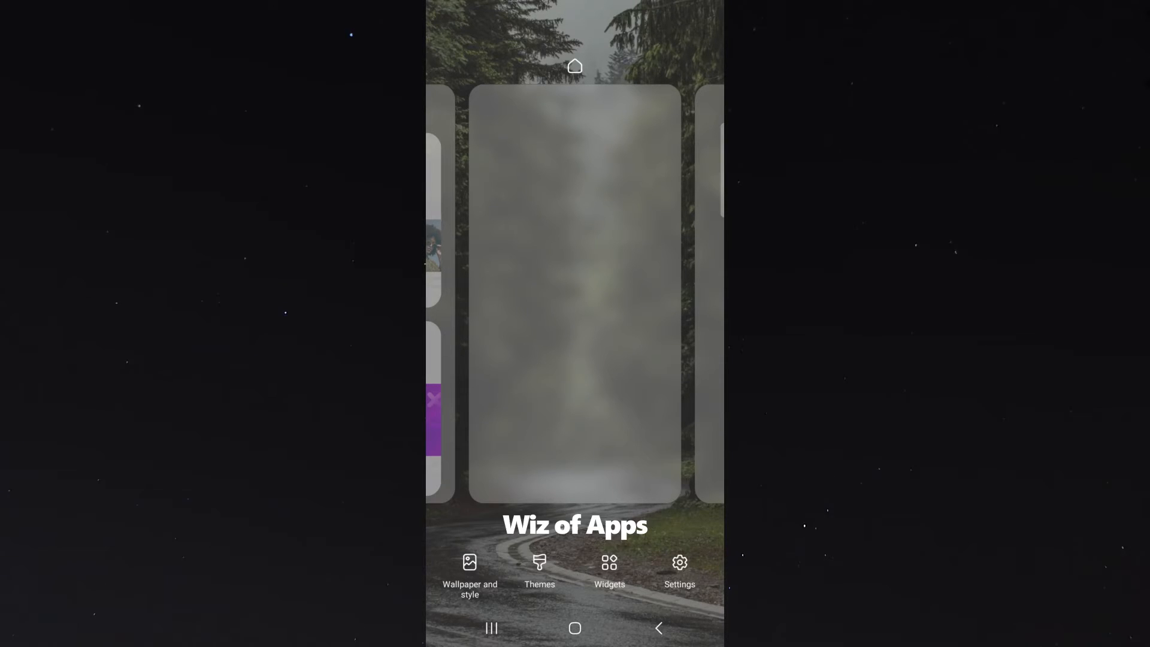
Open the widget picker and scroll down the app widget list toward Weather
click(609, 565)
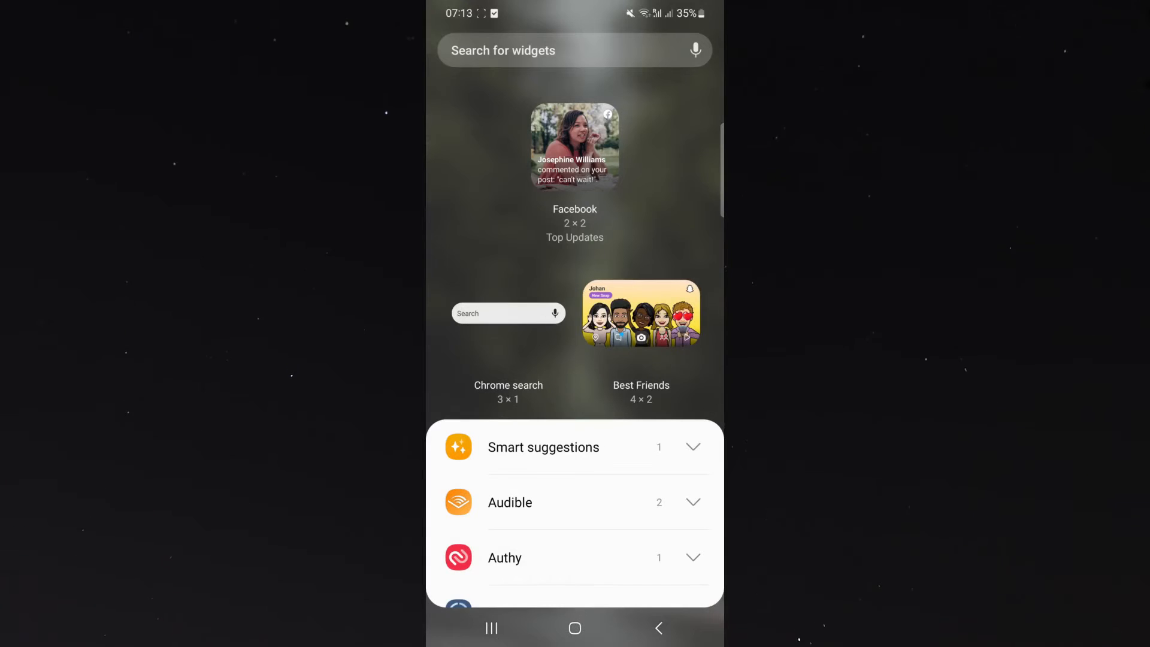
scroll(down, 3)
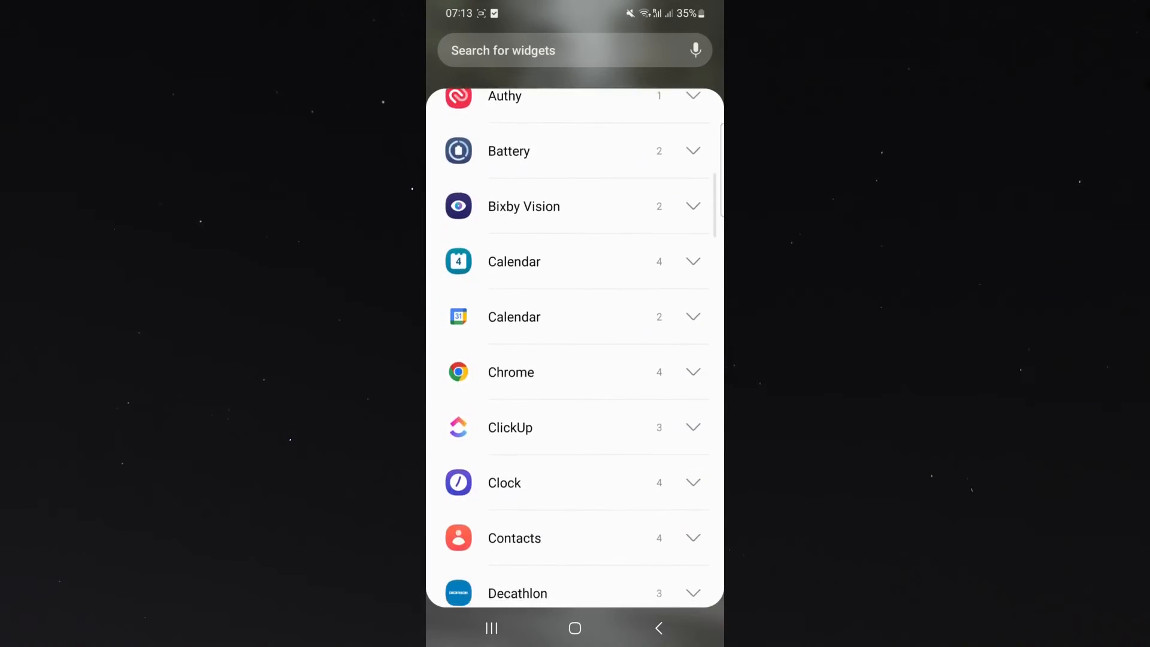
scroll(down, 3)
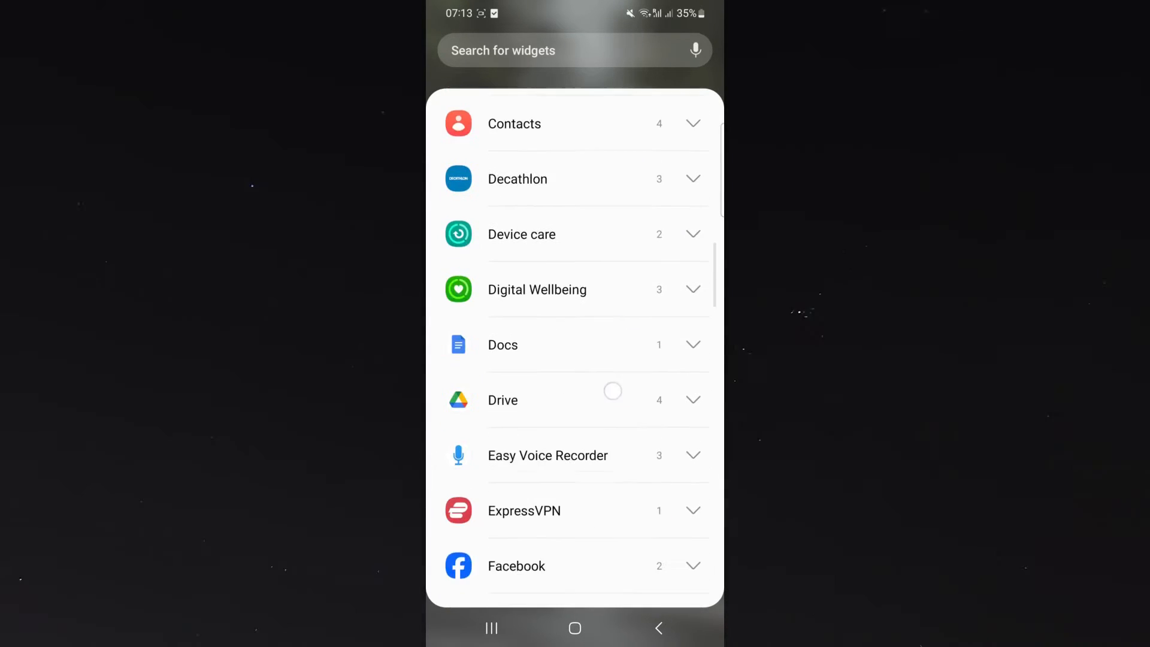
scroll(down, 3)
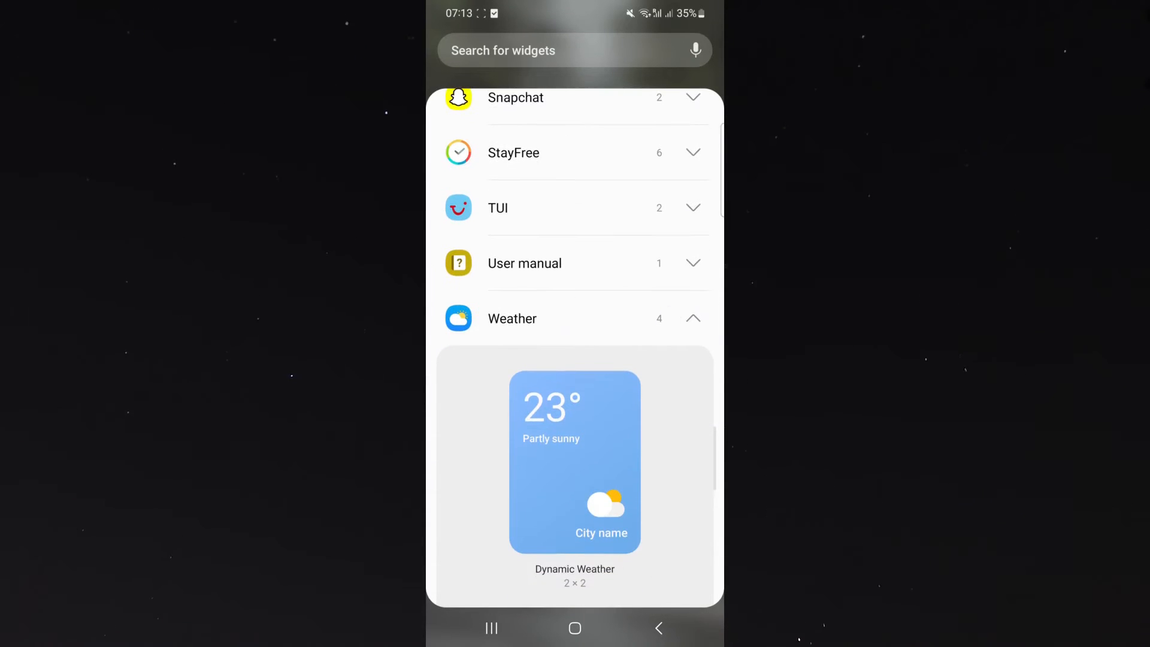
Reach the Weather section and place its 4×1 Weather and Clock widget on the home screen
scroll(down, 3)
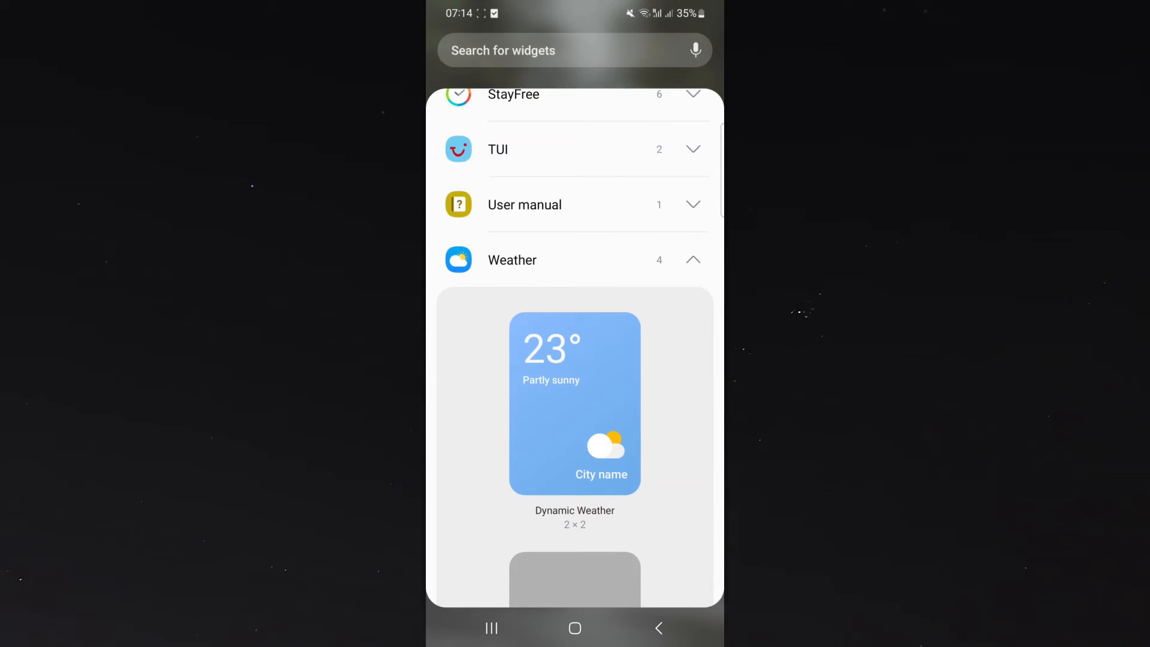
scroll(down, 3)
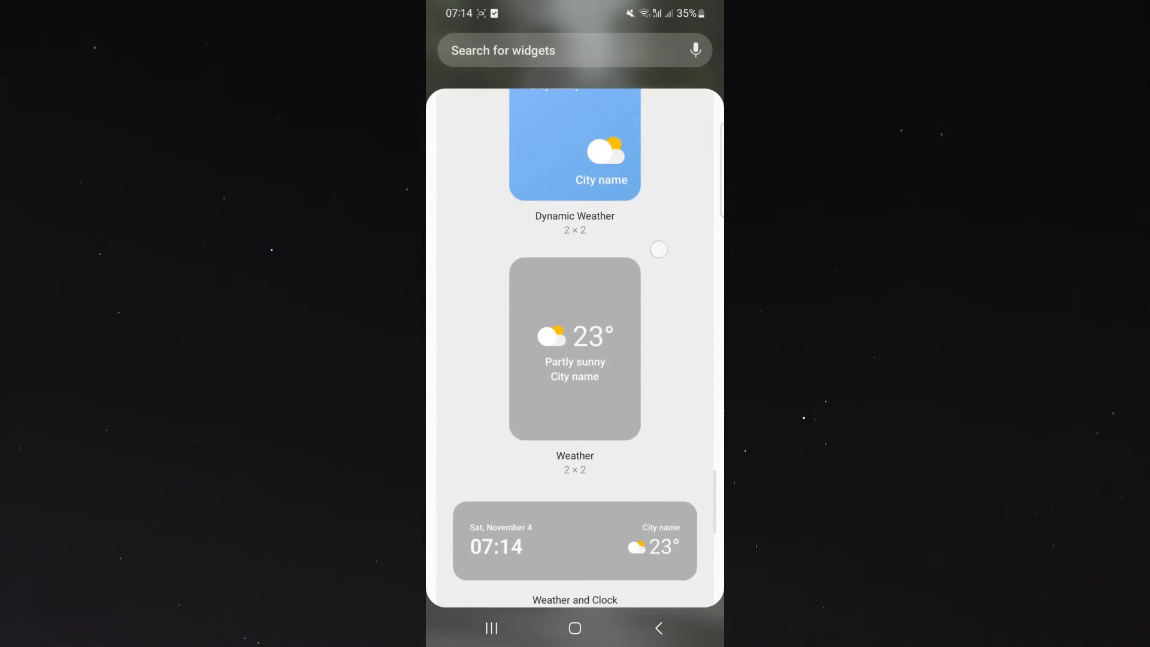
scroll(down, 3)
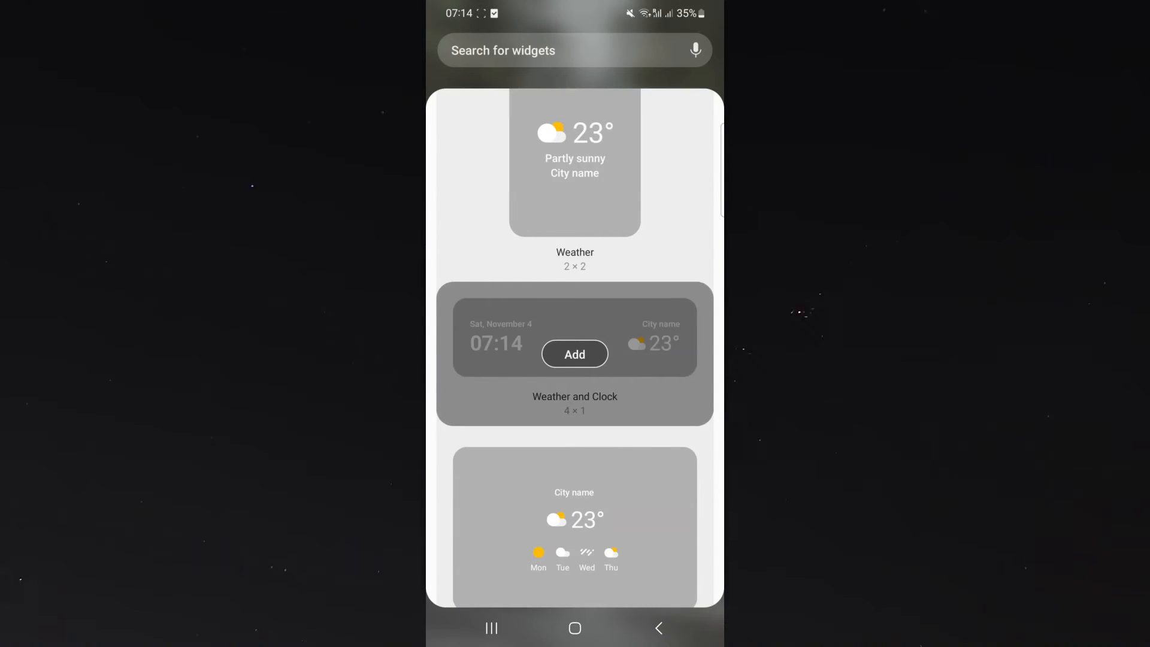
click(575, 353)
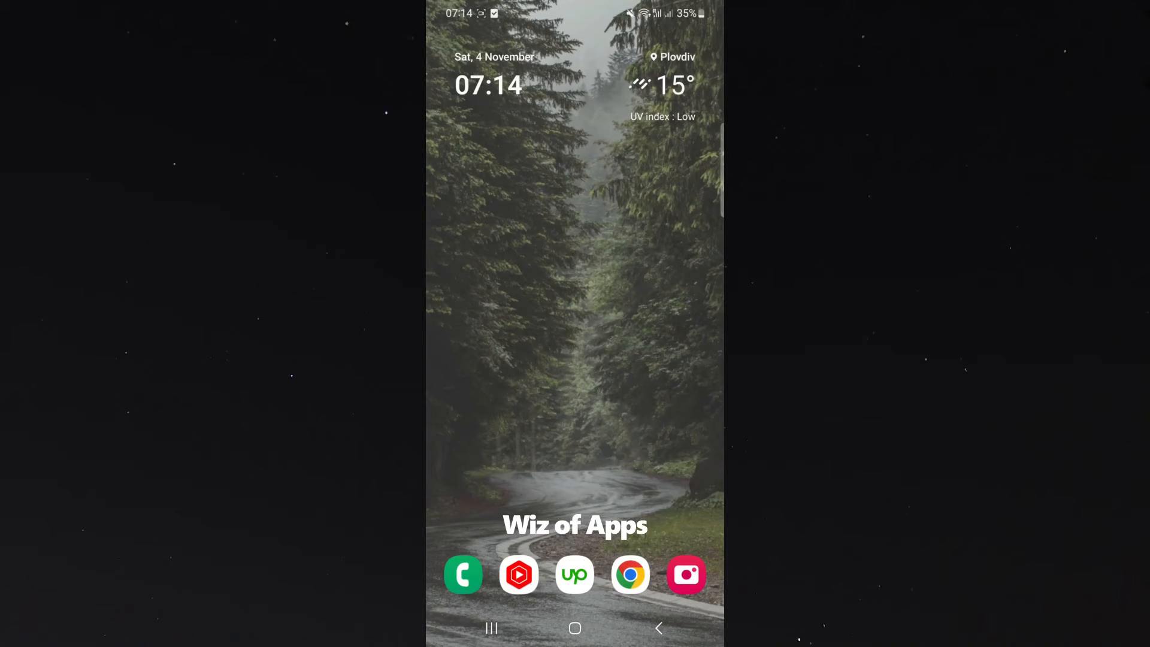
click(573, 90)
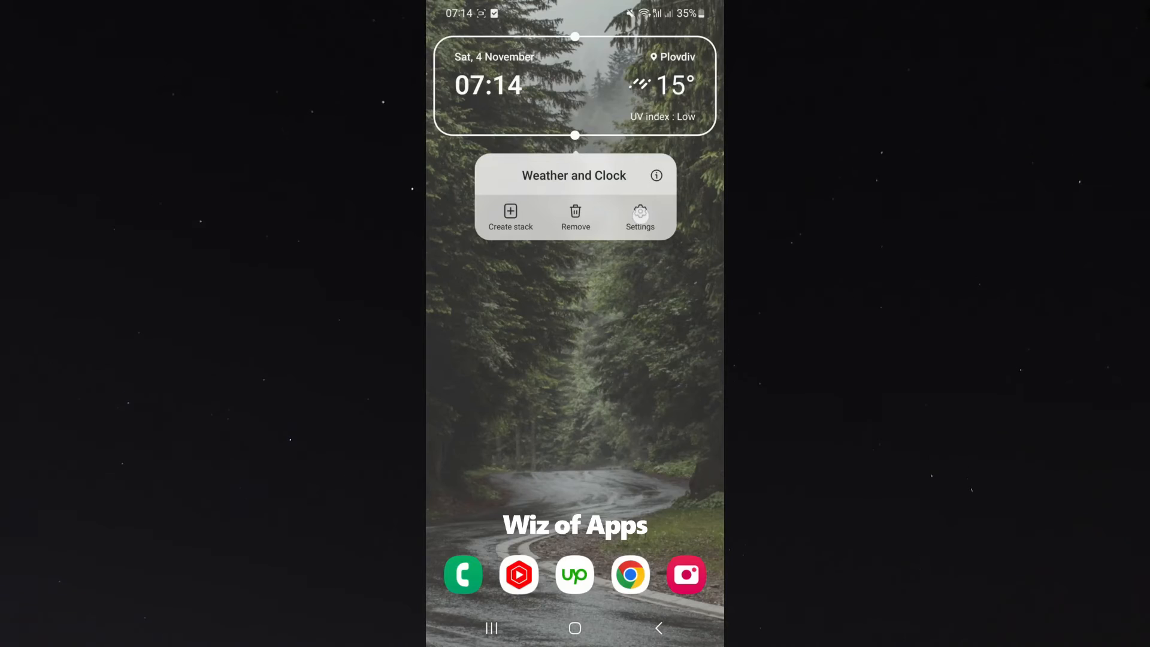
click(639, 216)
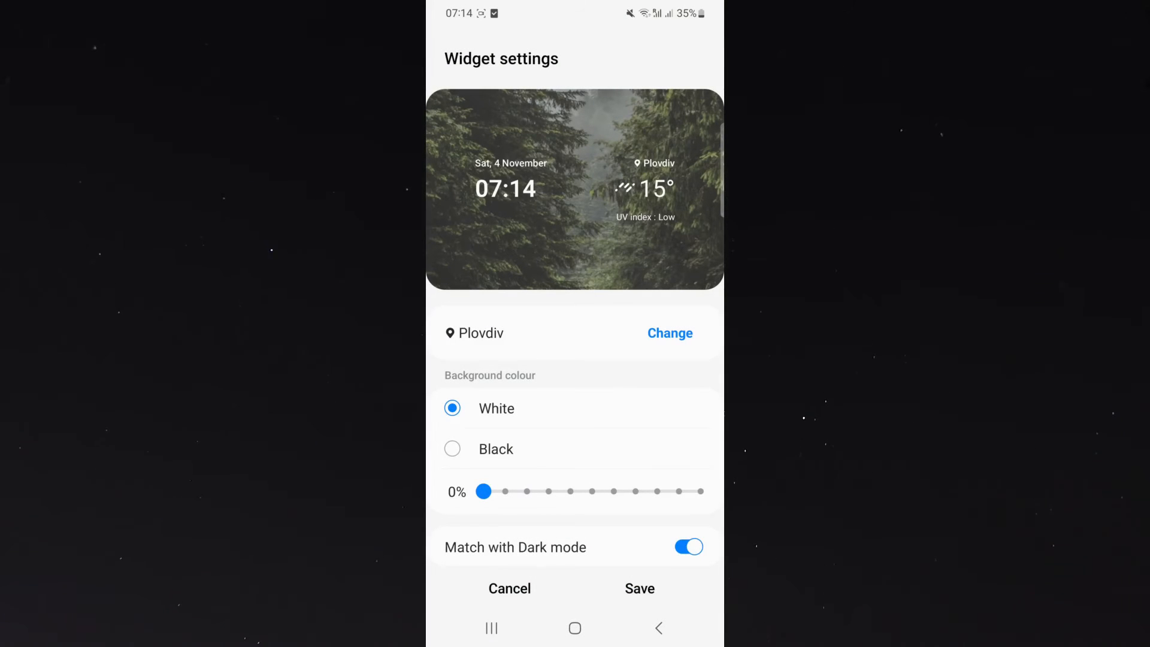
click(453, 448)
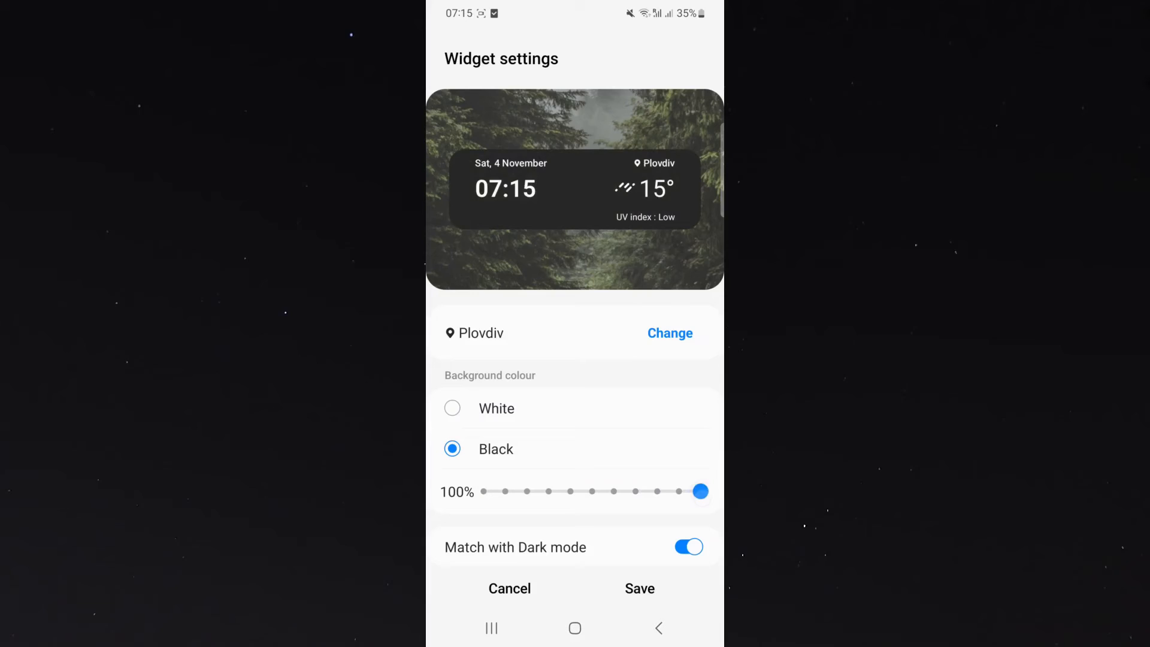
click(453, 407)
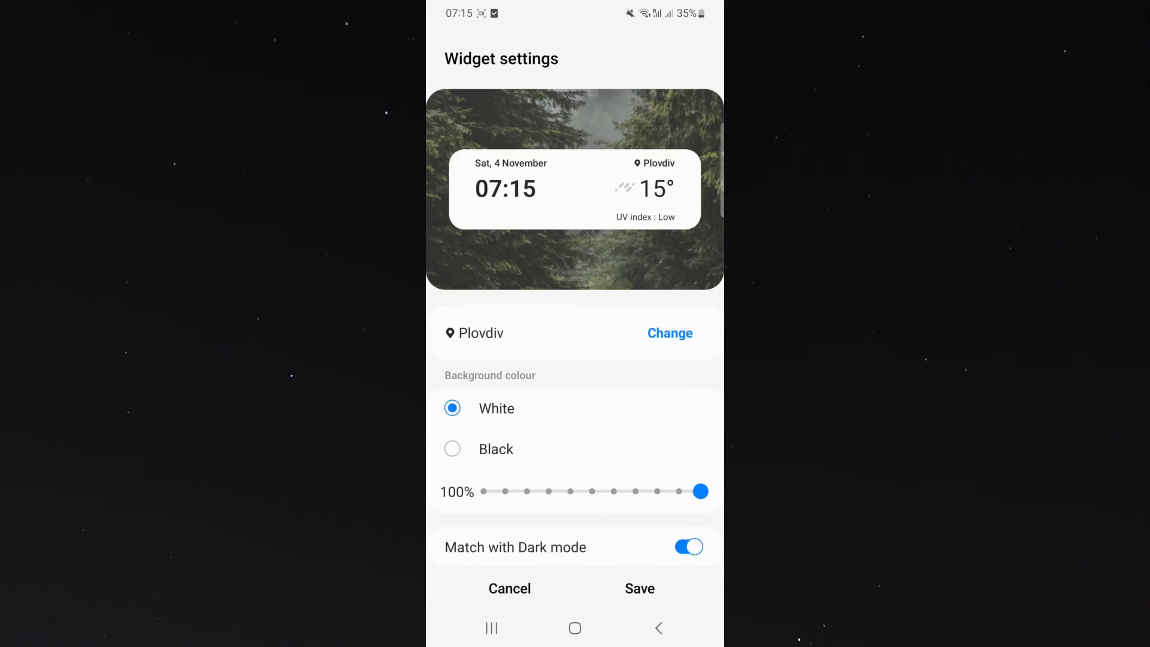
drag(699, 491, 483, 491)
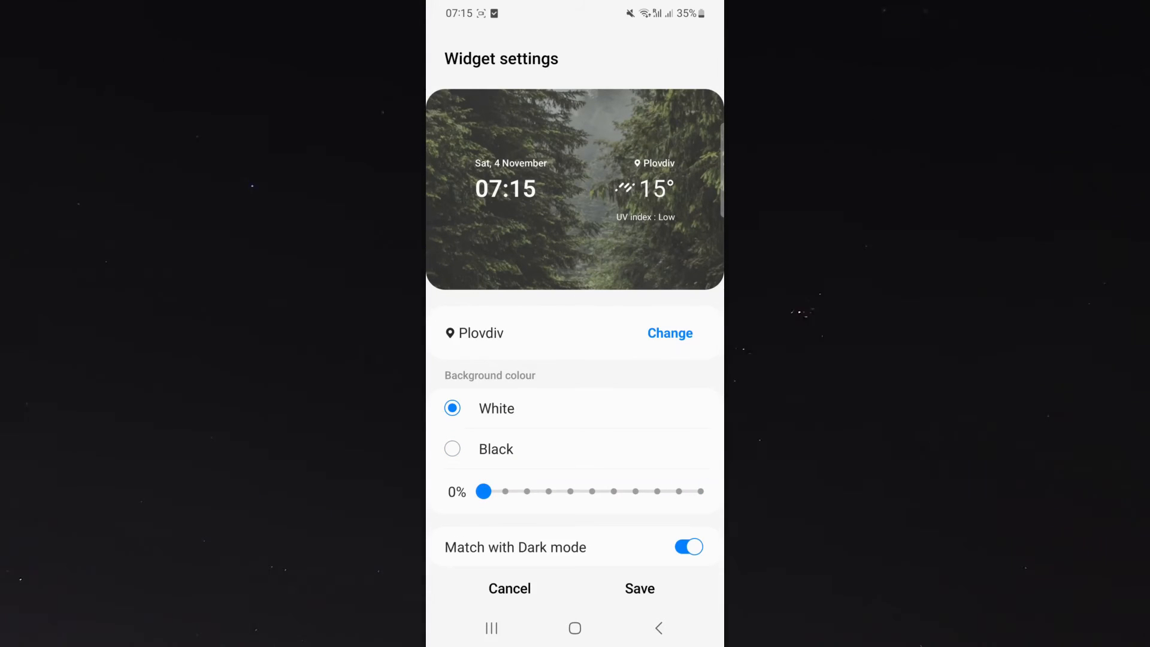
click(639, 588)
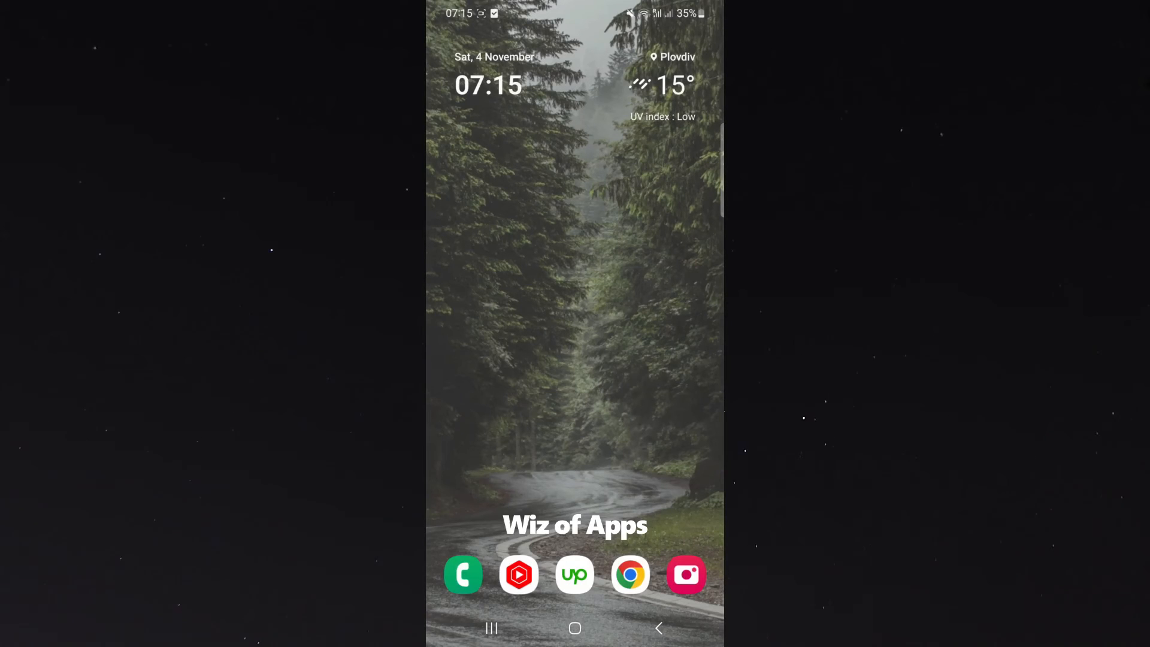
From the widget's info icon, view the Weather app settings, then return to its App info page
click(574, 84)
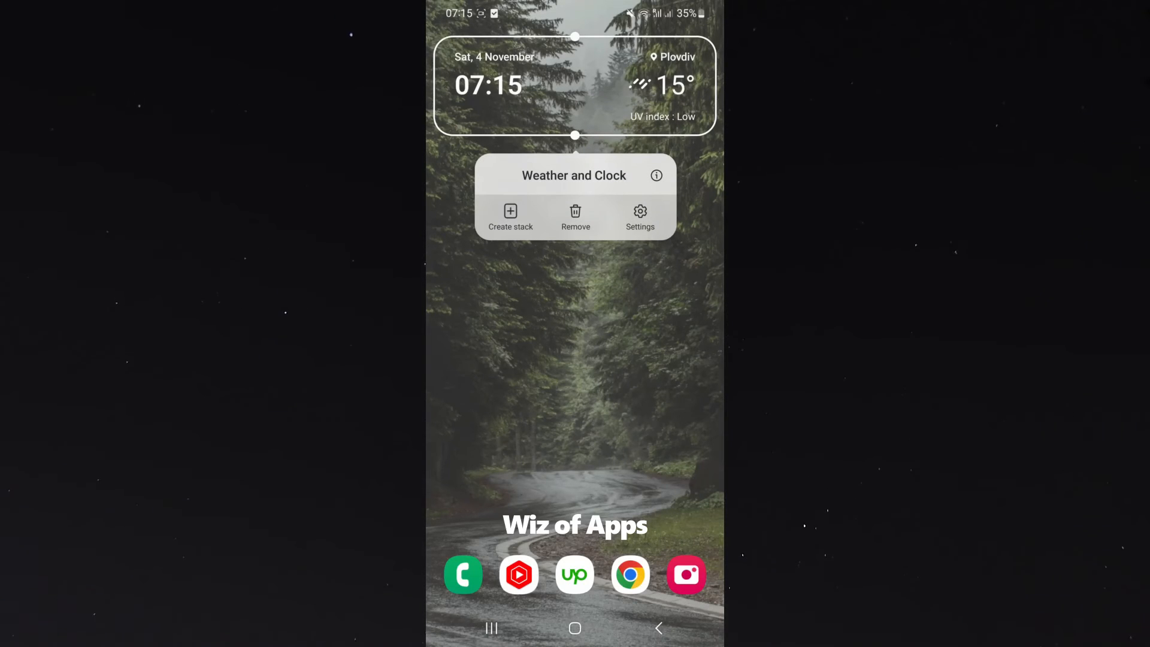
click(655, 175)
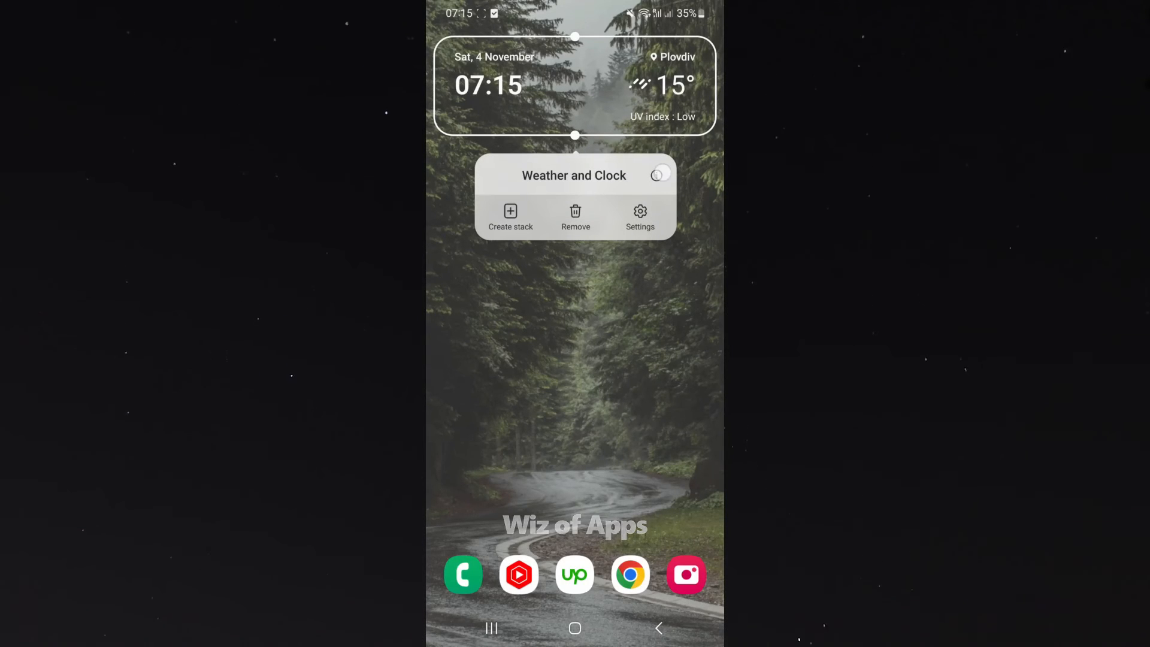
click(639, 211)
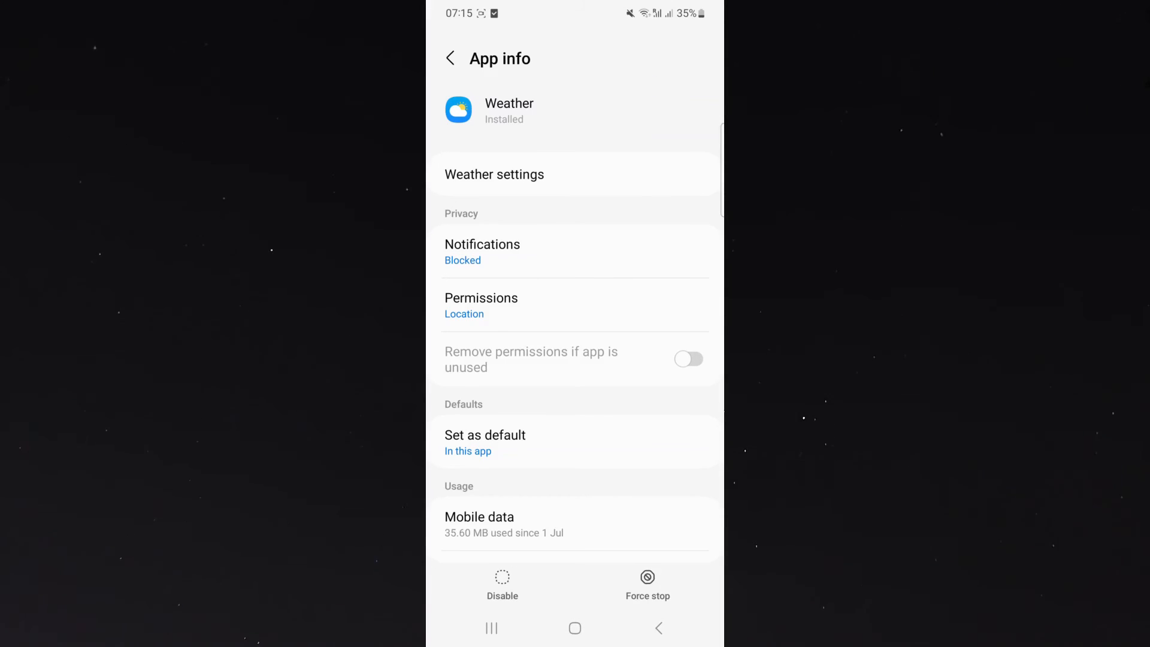
click(494, 173)
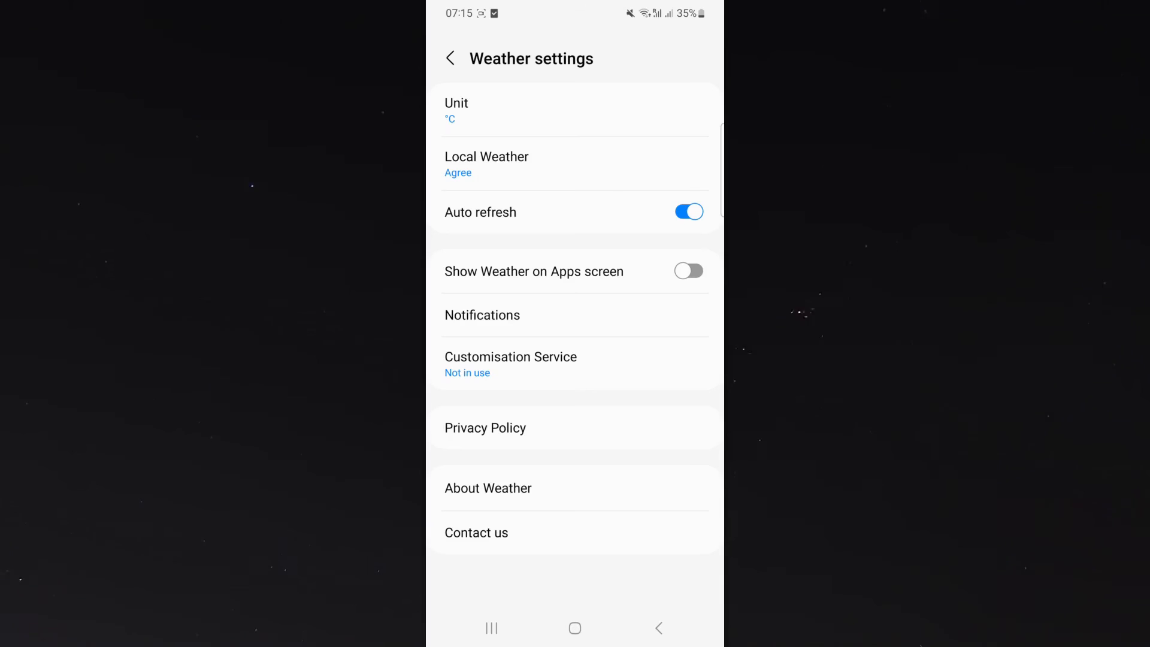
click(451, 58)
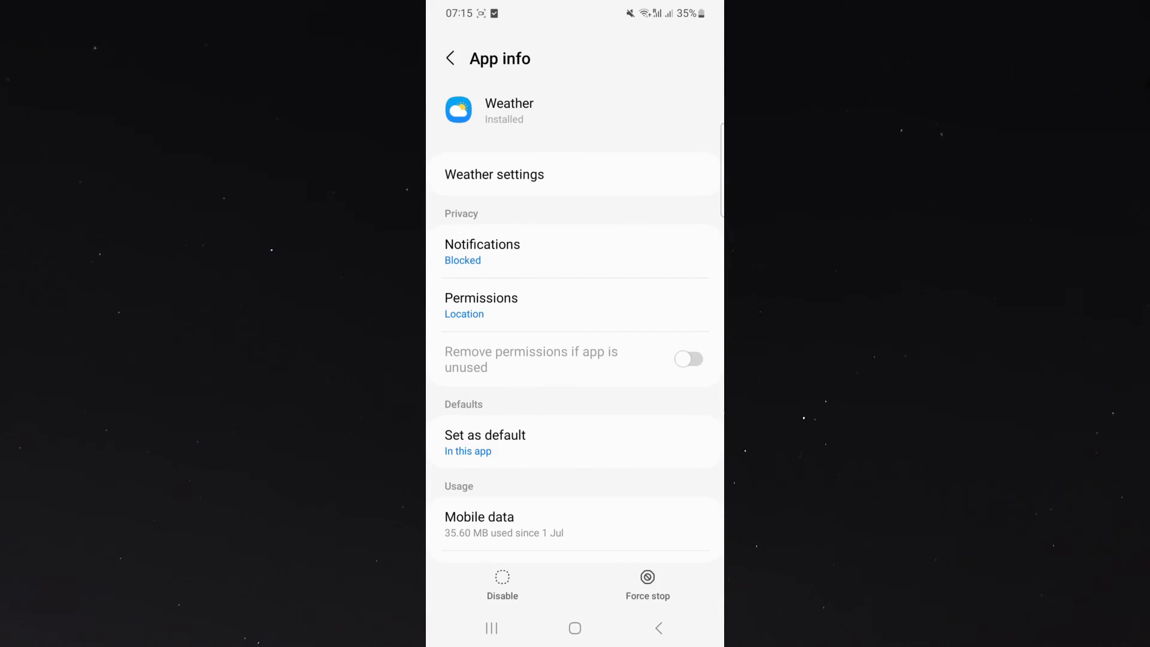